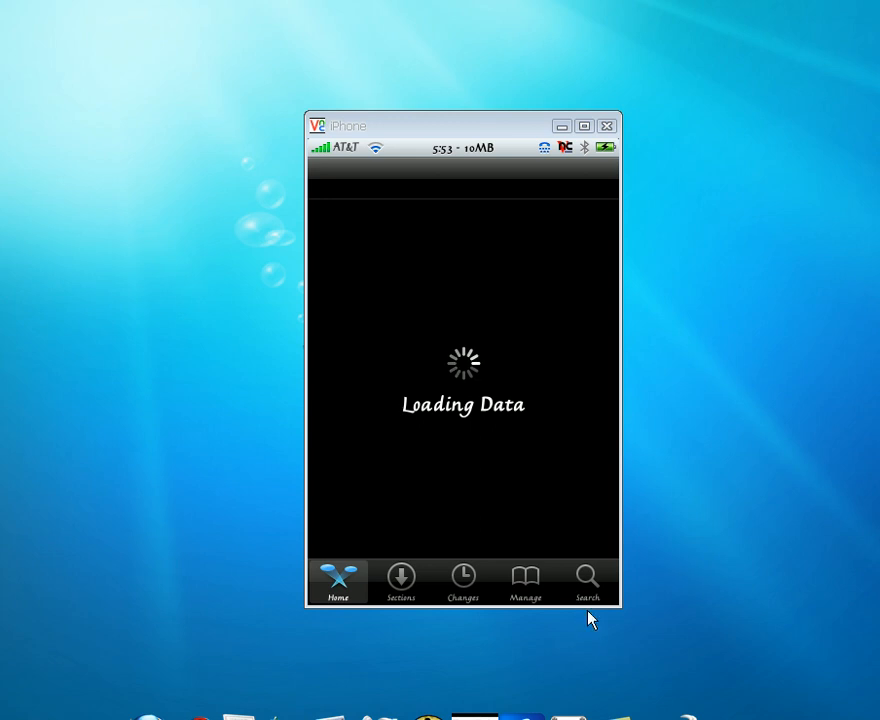
mouse_move(618, 580)
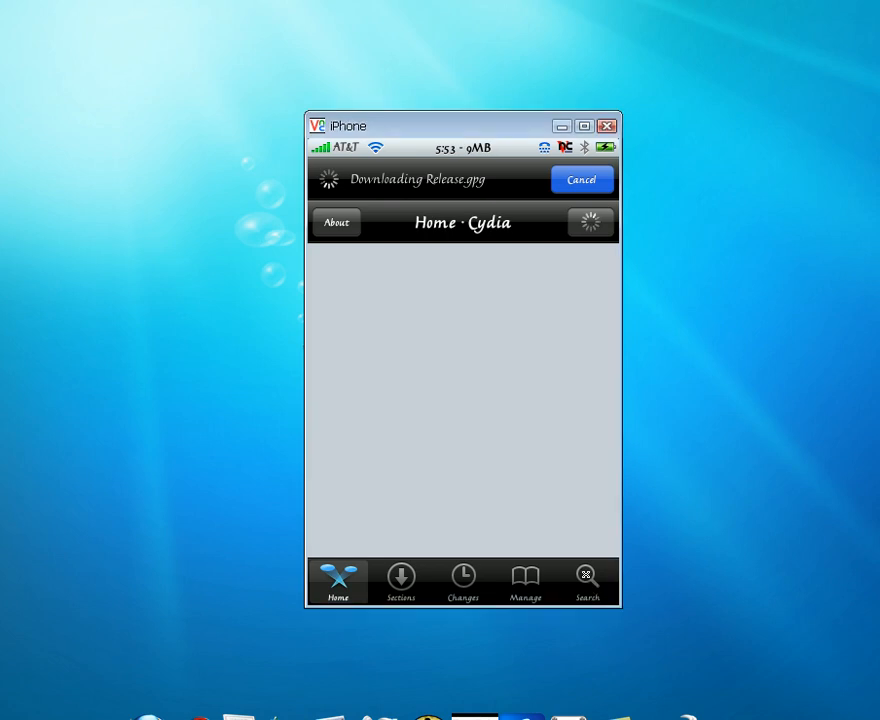
Go to Cydia's package Search page once the data has loaded
left_click(588, 580)
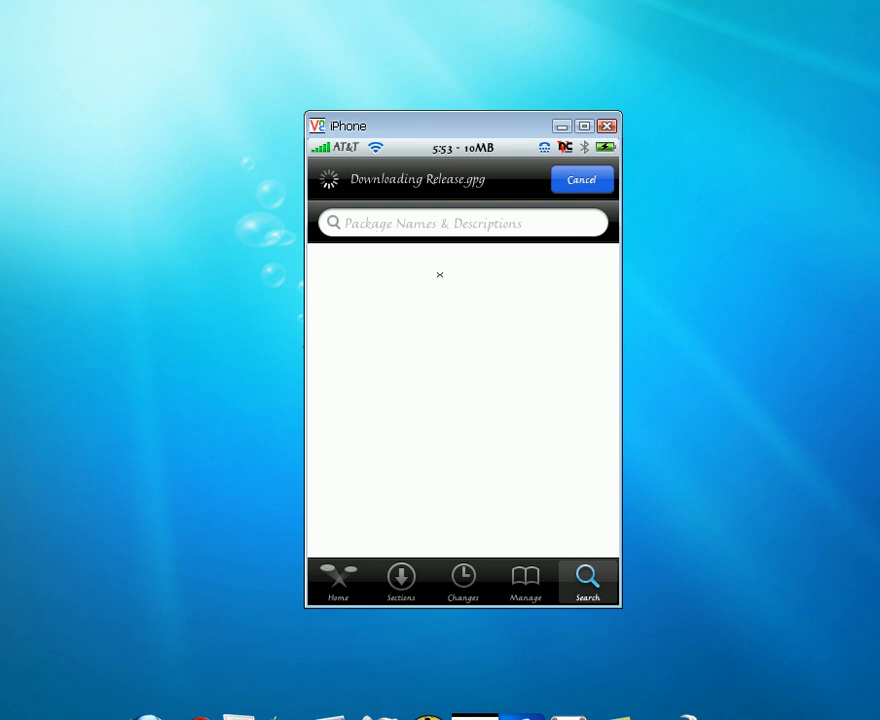
Search packages for 'five' and bring Five-Column SpringBoard into view in the results
left_click(462, 224)
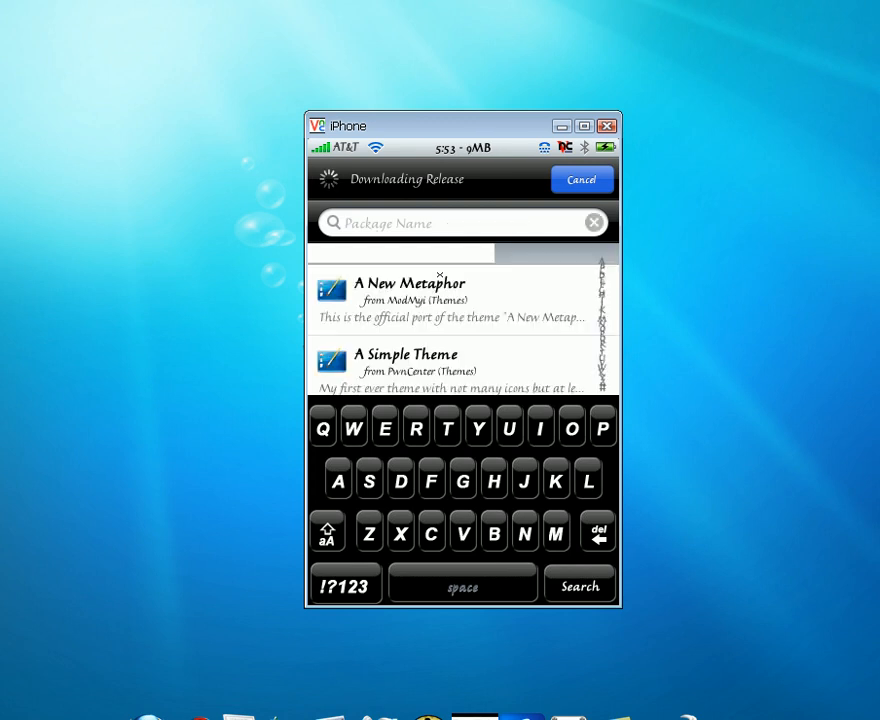
type("A")
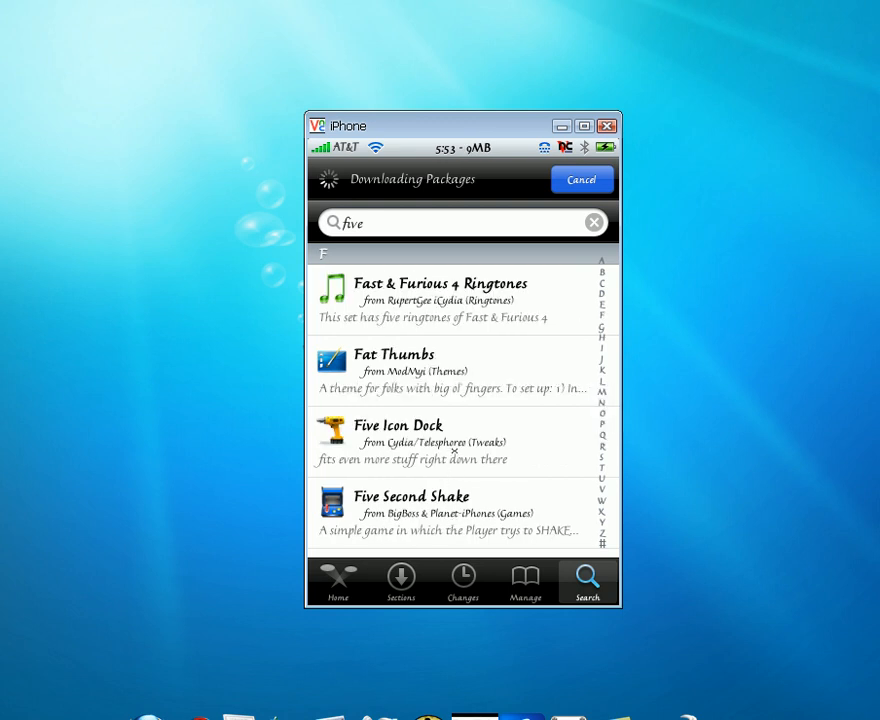
scroll("down", 3)
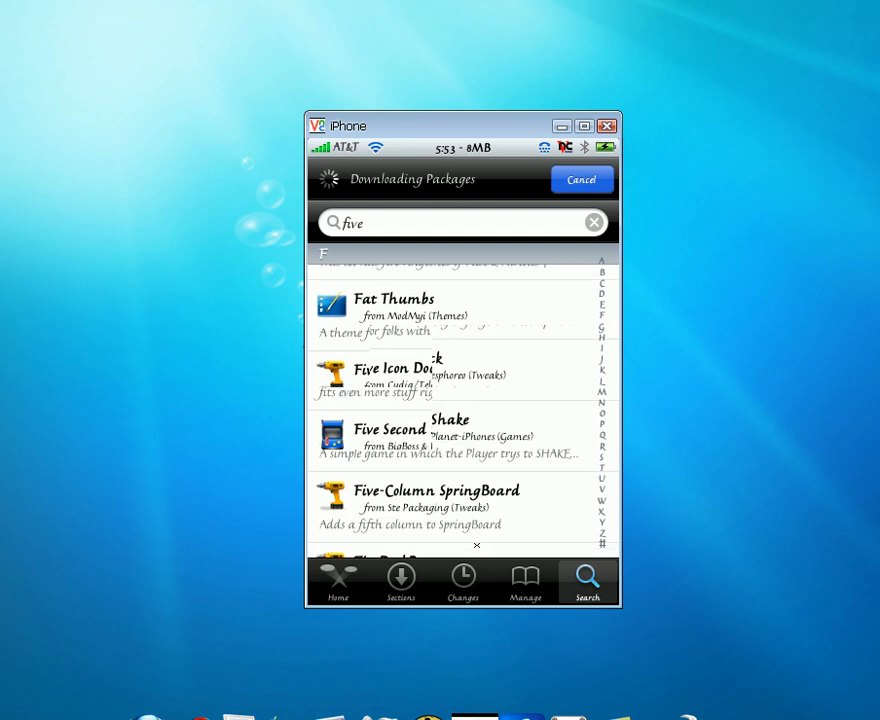